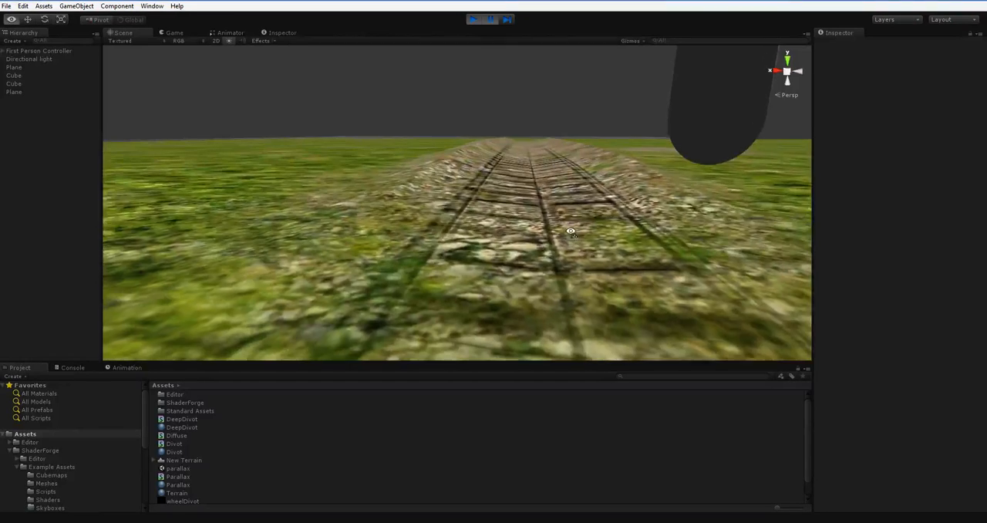
Step: Select the railway plane to show its transform, mesh renderer and Parallax material
left_click(13, 68)
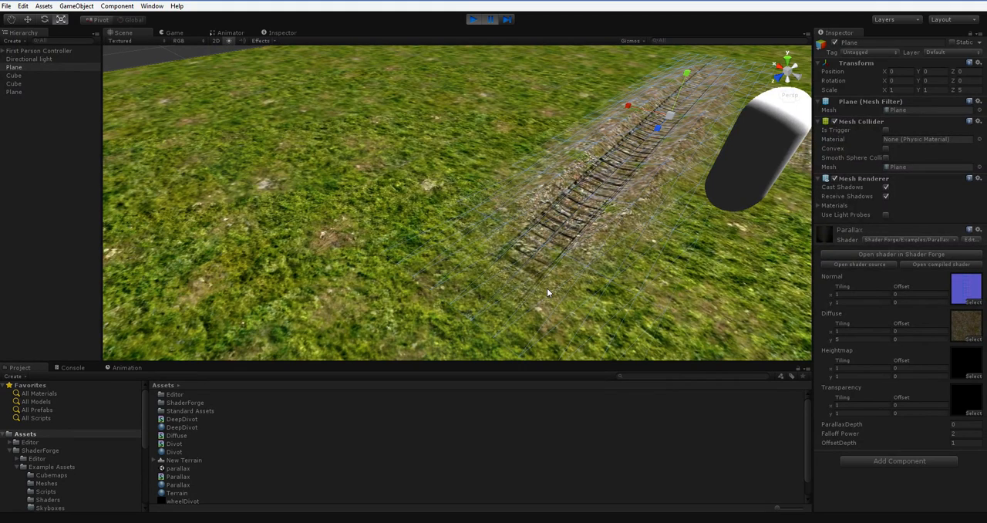
left_click_drag(548, 293, 616, 160)
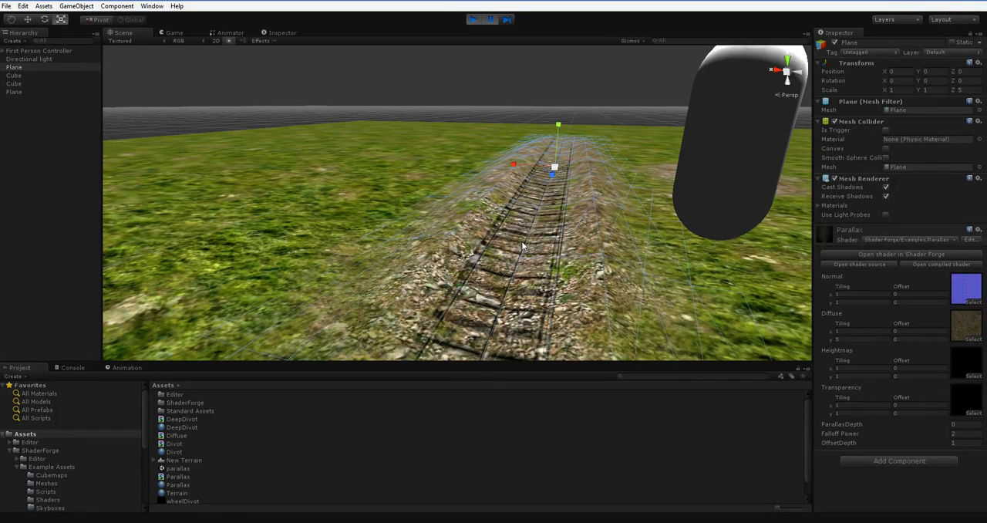
mouse_move(895, 388)
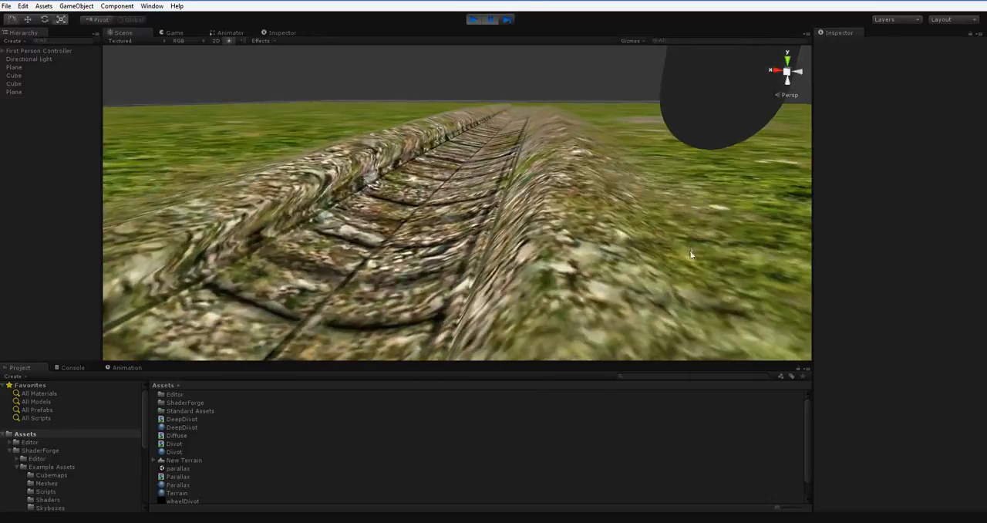
Step: Move the Scene view back behind the railway track
left_click_drag(691, 254, 506, 272)
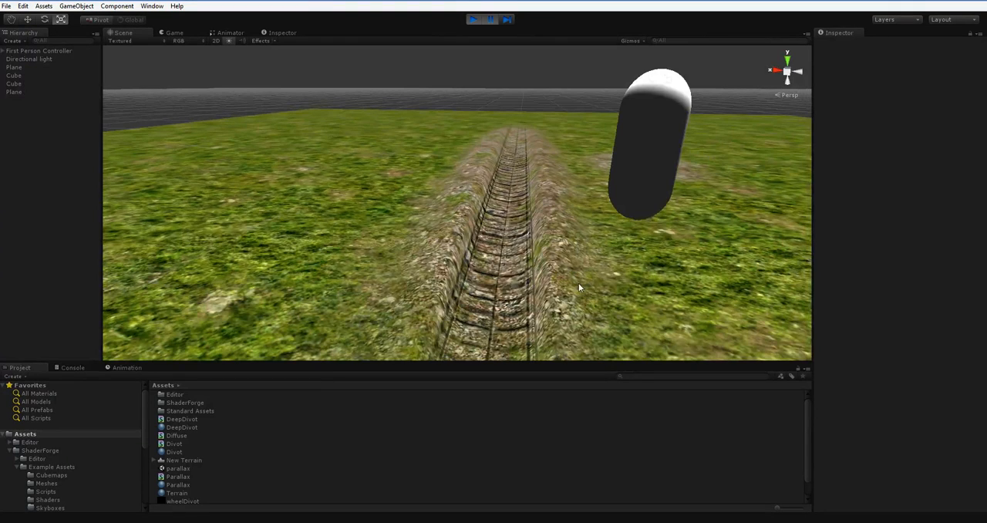
mouse_move(416, 256)
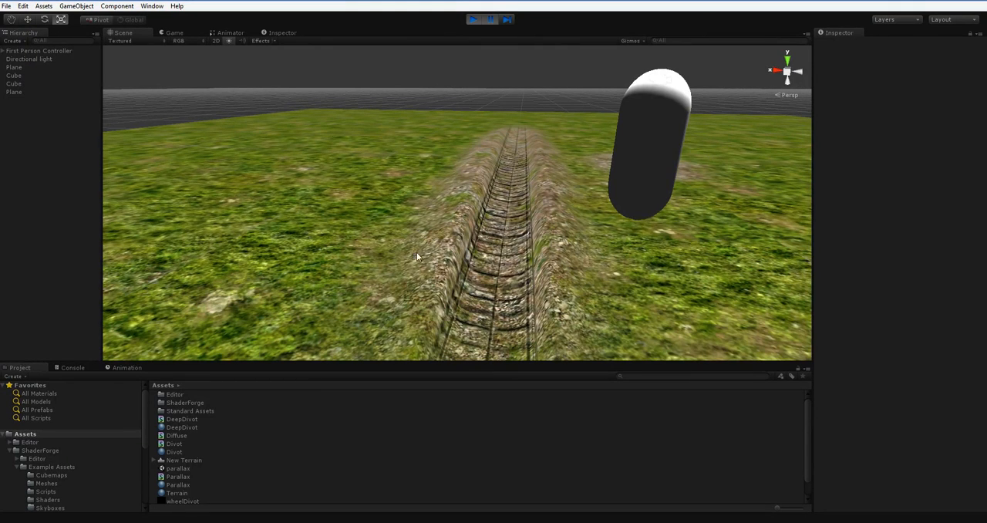
mouse_move(609, 277)
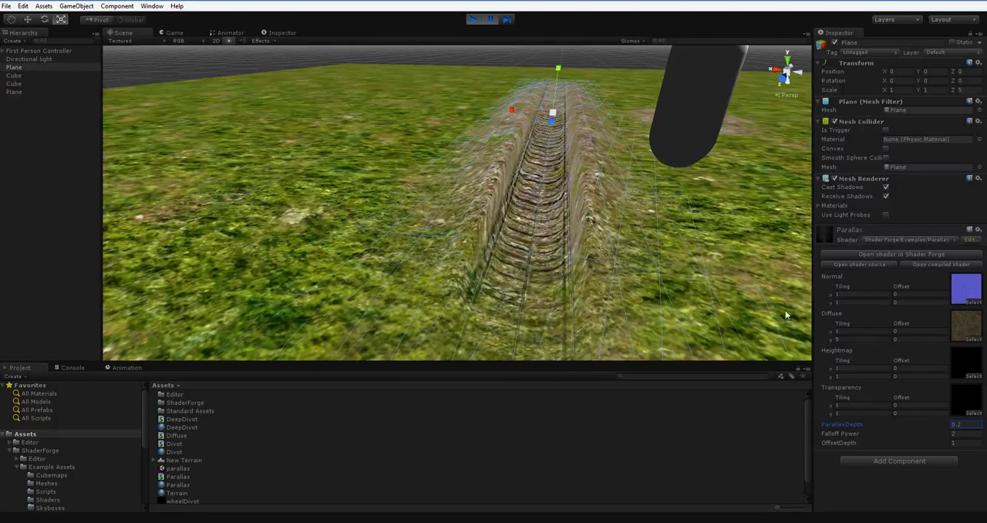
Step: Lower the plane material's ParallaxDepth so the tracks sink into the grass
left_click(14, 83)
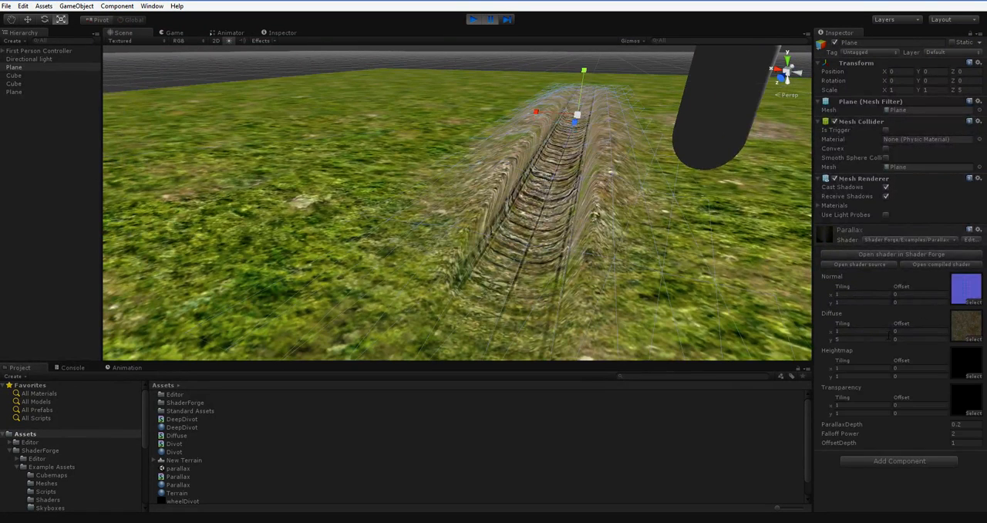
triple_click(959, 422)
type("0.05")
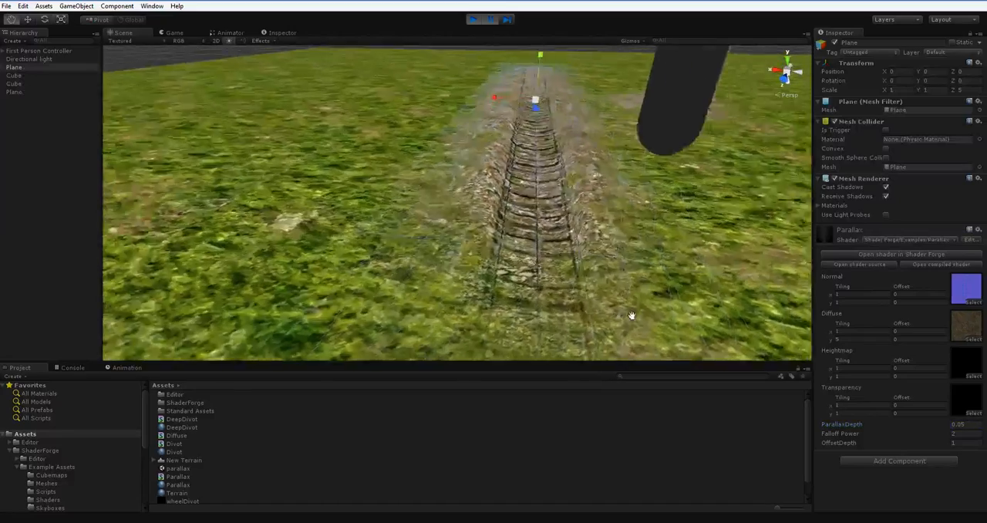
left_click_drag(632, 314, 611, 312)
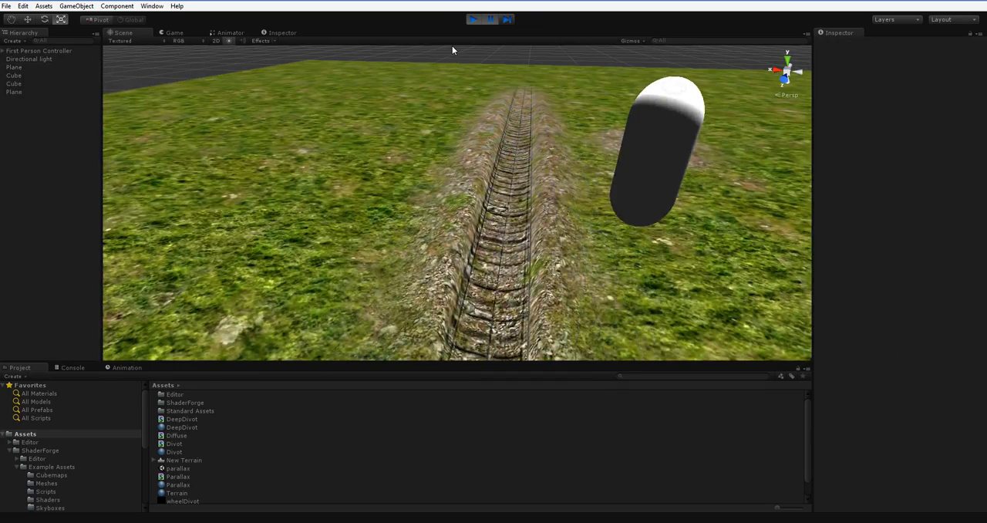
Step: Fly the camera over the terrain toward the tracks and enter Play mode
left_click_drag(453, 50, 573, 200)
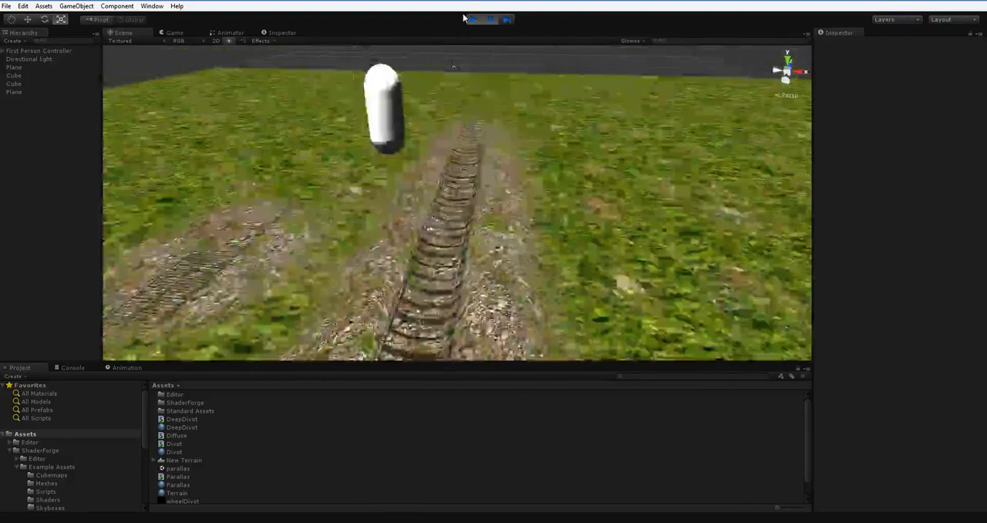
left_click(490, 18)
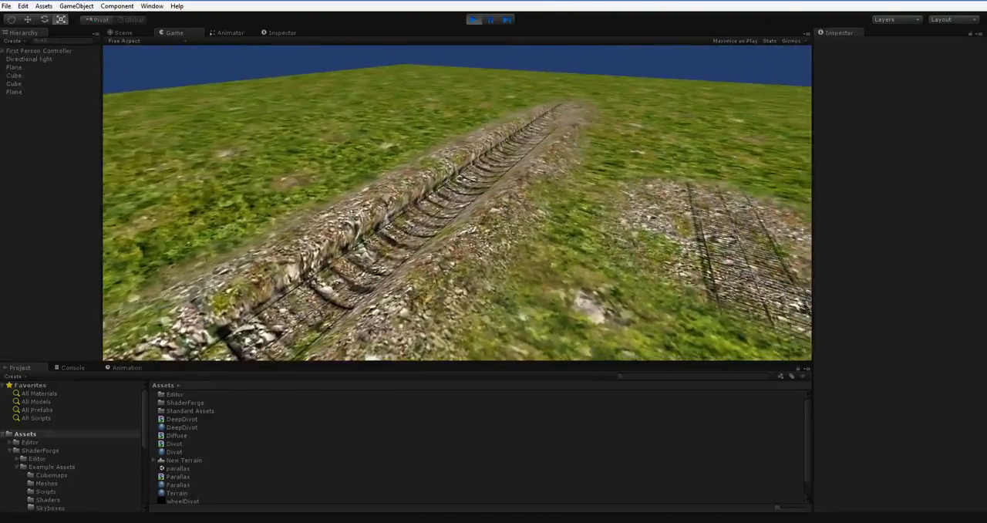